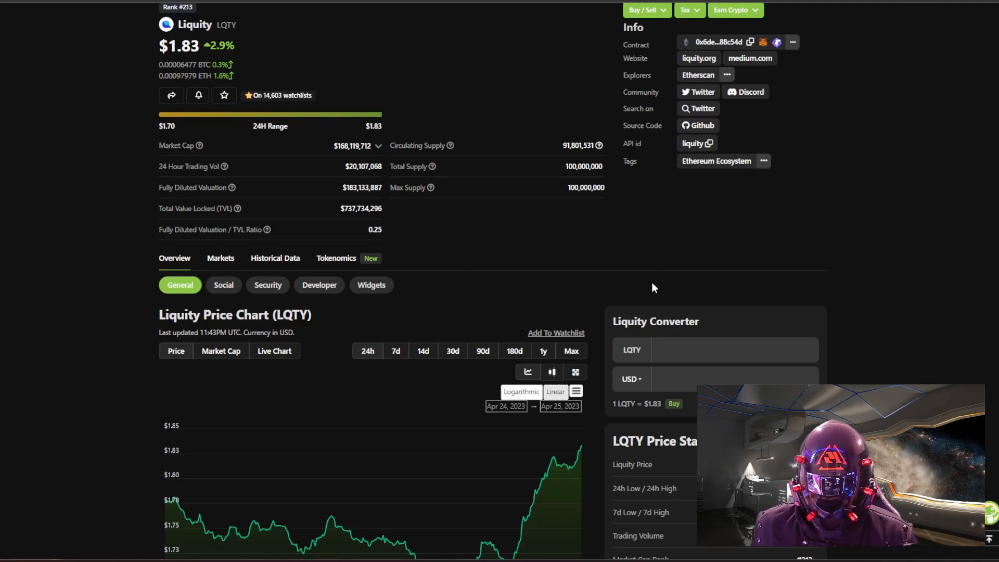
Step: Remove the old triangle drawings from the LQTY/USD chart
{"action": "scroll", "scroll_direction": "down", "scroll_amount": 3}
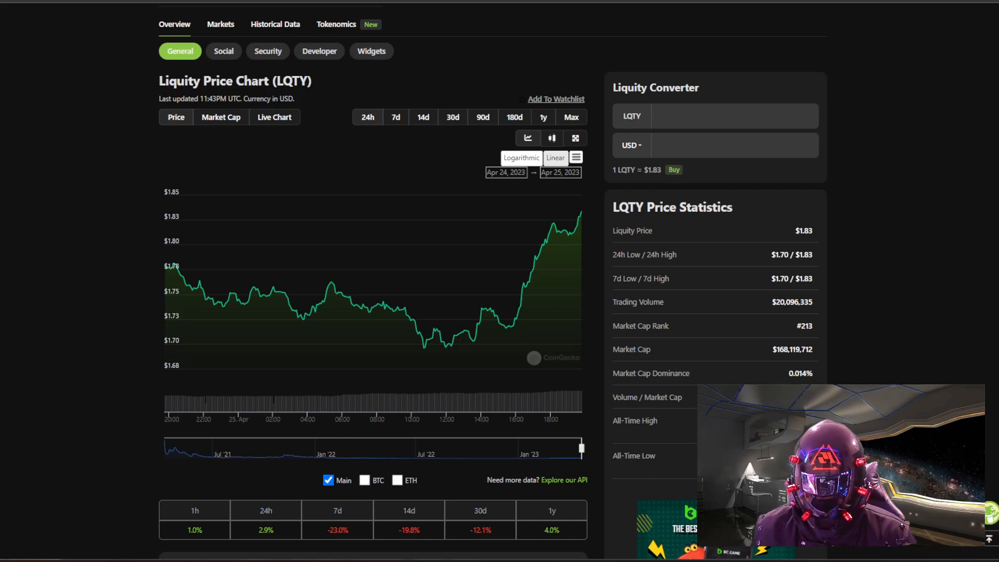
{"action": "scroll", "scroll_direction": "down", "scroll_amount": 3}
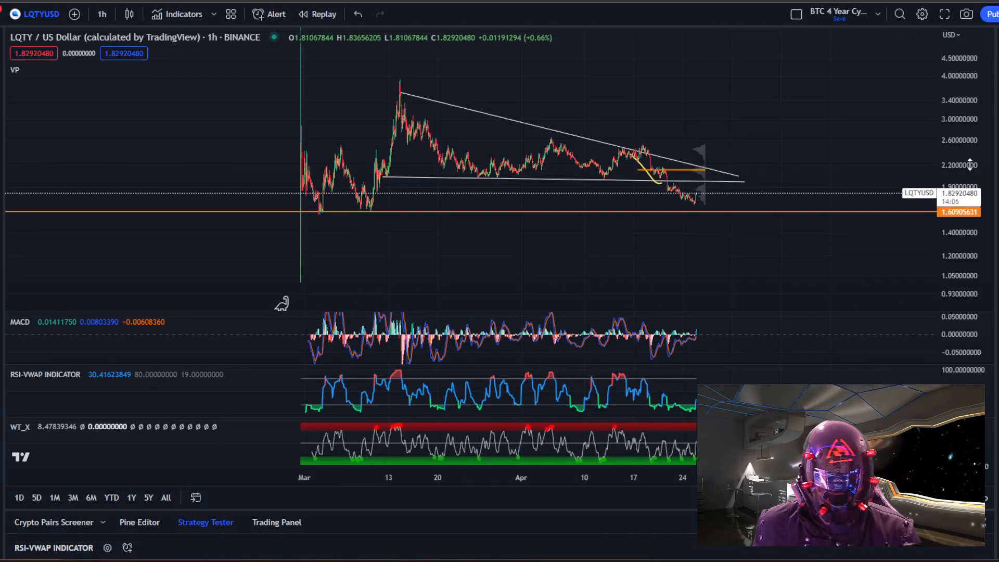
{"action": "mouse_move", "coordinate": [631, 165]}
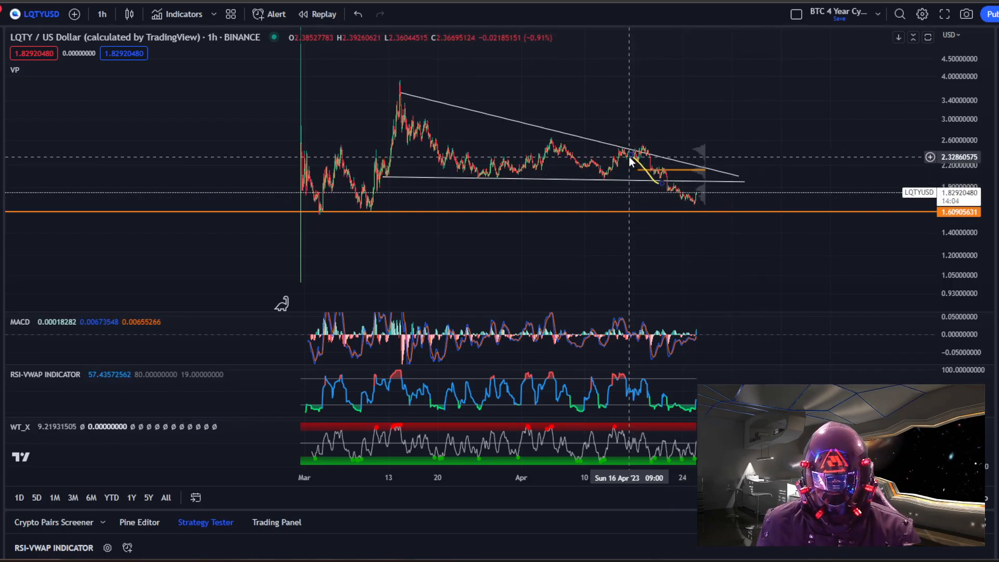
{"action": "mouse_move", "coordinate": [618, 166]}
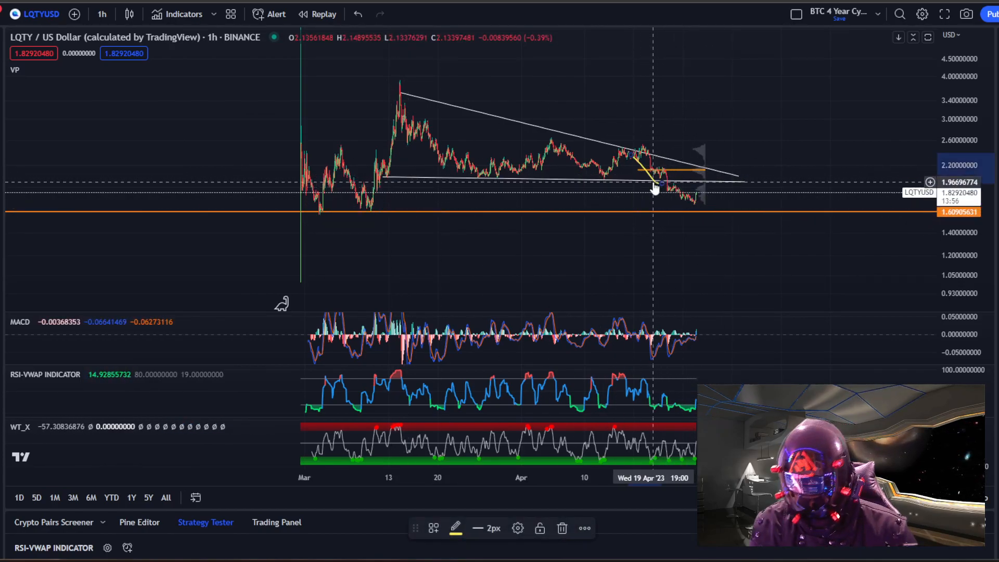
{"action": "right_click", "coordinate": [656, 190]}
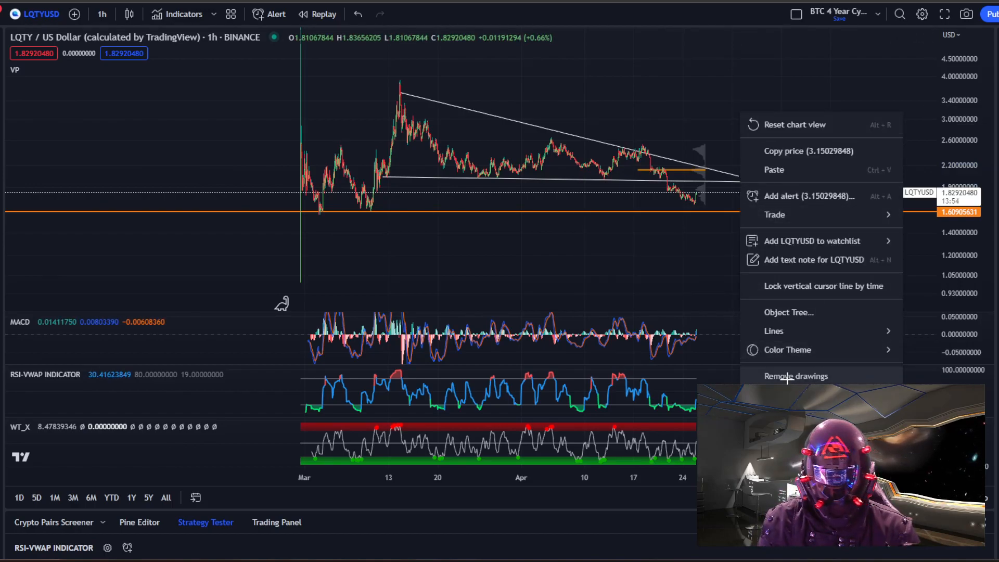
{"action": "left_click", "coordinate": [795, 375]}
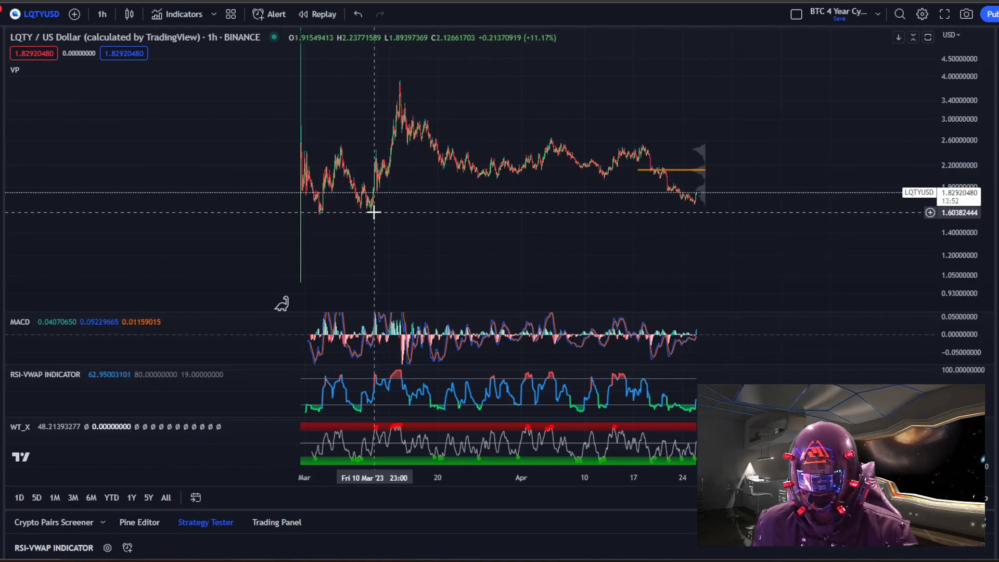
{"action": "mouse_move", "coordinate": [339, 233]}
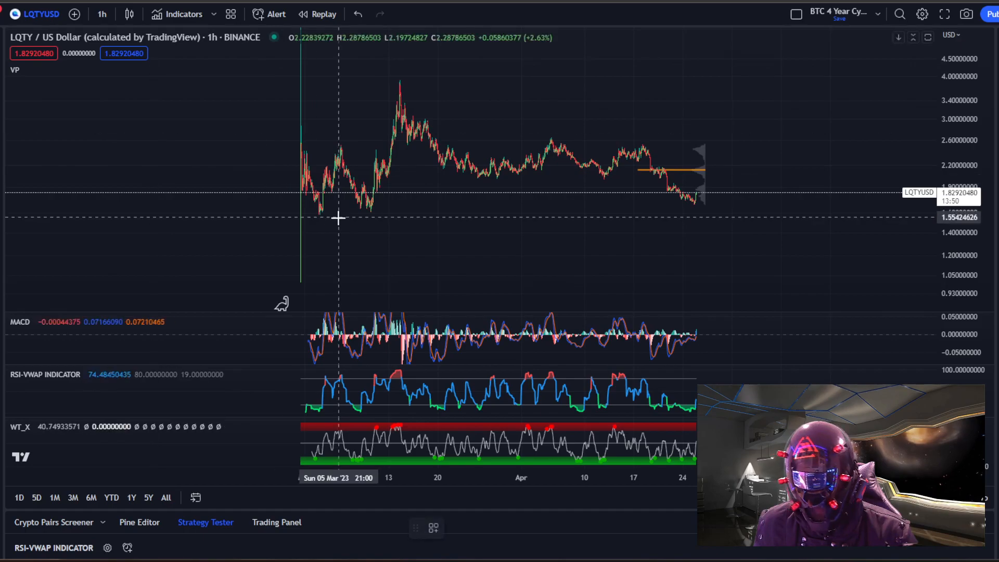
Step: Draw a rising support trendline from the early March low past the latest candles
{"action": "left_click_drag", "start_coordinate": [321, 216], "coordinate": [709, 197]}
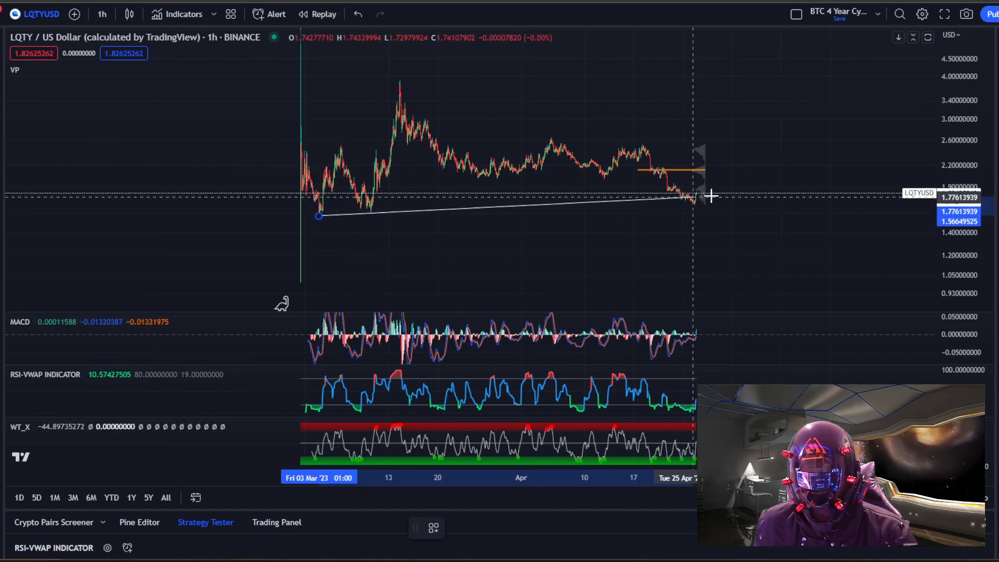
{"action": "left_click_drag", "start_coordinate": [709, 196], "coordinate": [783, 205]}
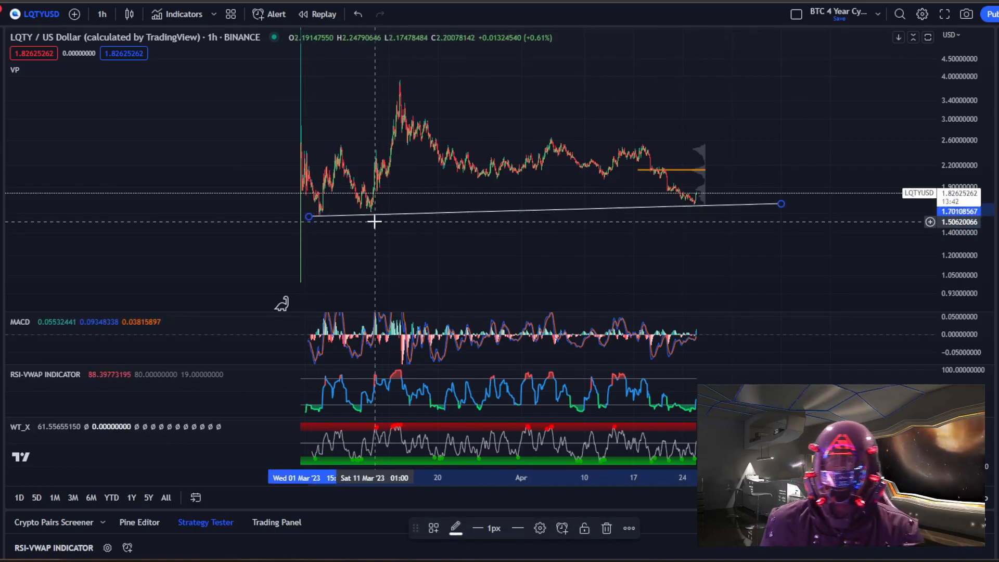
{"action": "mouse_move", "coordinate": [690, 225]}
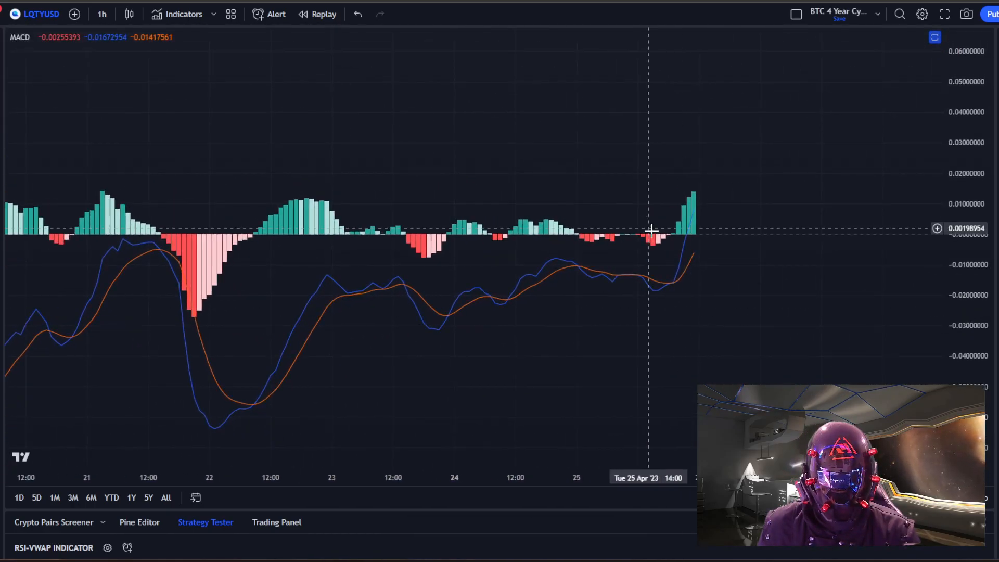
{"action": "mouse_move", "coordinate": [876, 101]}
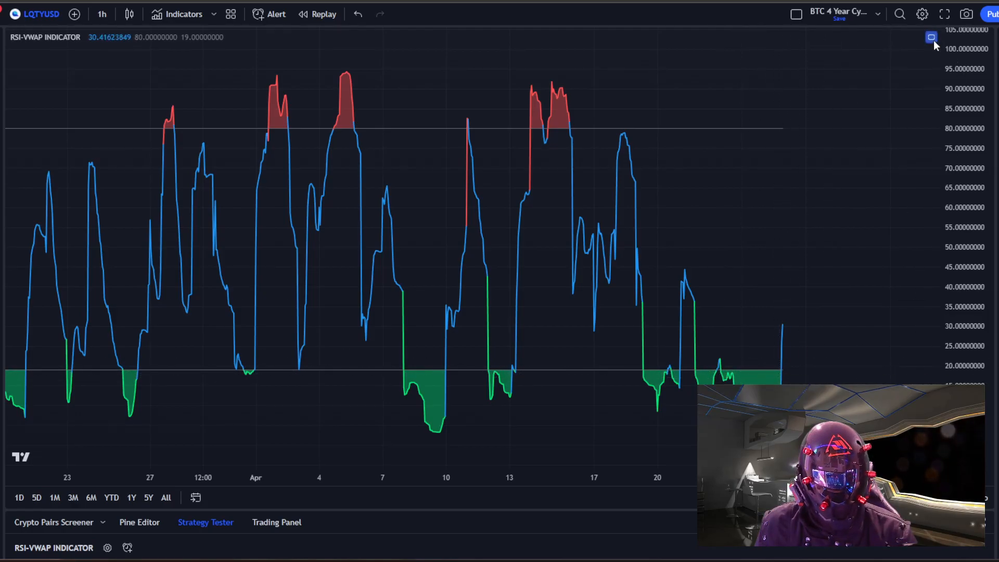
{"action": "left_click", "coordinate": [930, 37]}
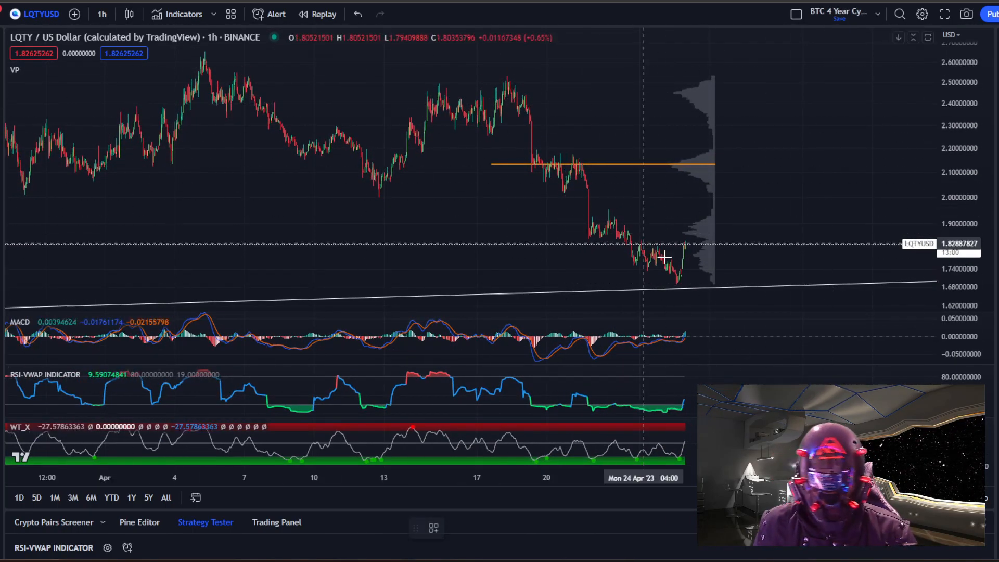
{"action": "mouse_move", "coordinate": [658, 246]}
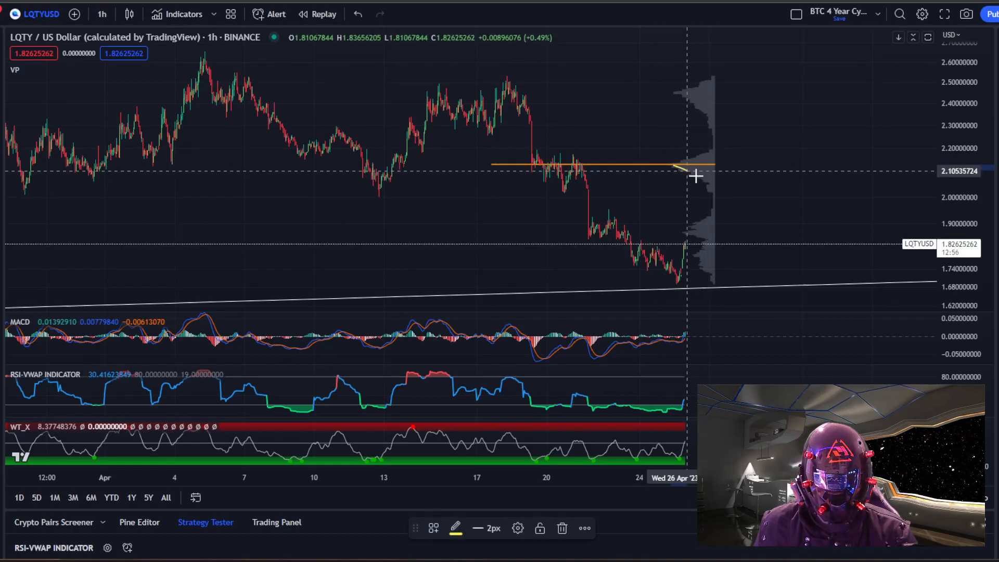
{"action": "mouse_move", "coordinate": [698, 250]}
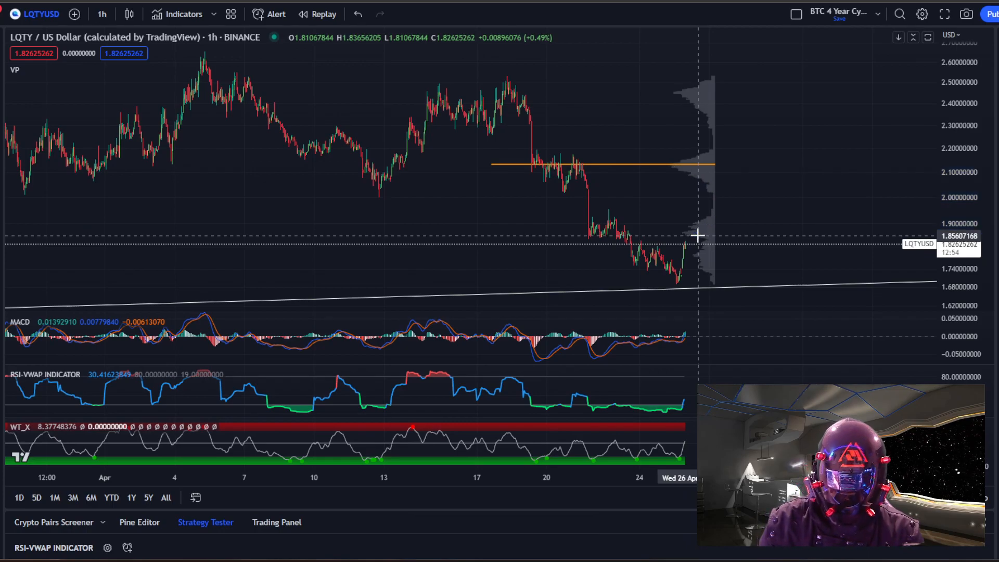
{"action": "mouse_move", "coordinate": [494, 123]}
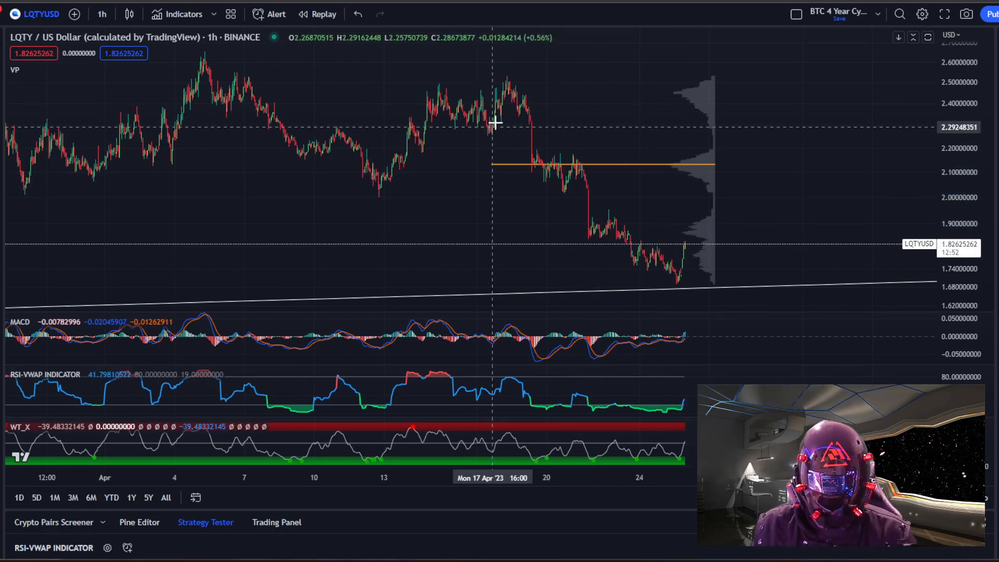
{"action": "left_click_drag", "start_coordinate": [653, 99], "coordinate": [743, 159]}
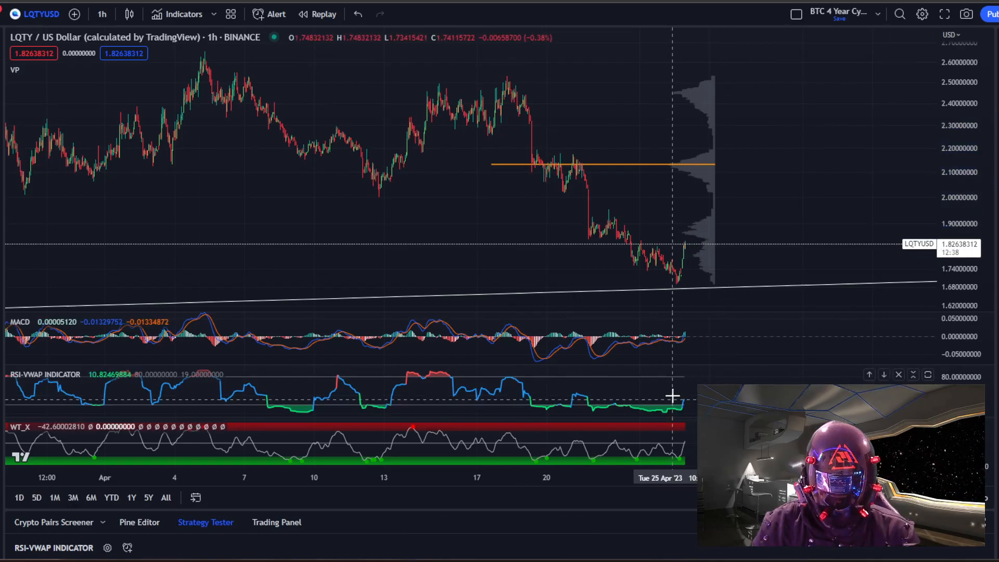
{"action": "mouse_move", "coordinate": [653, 416]}
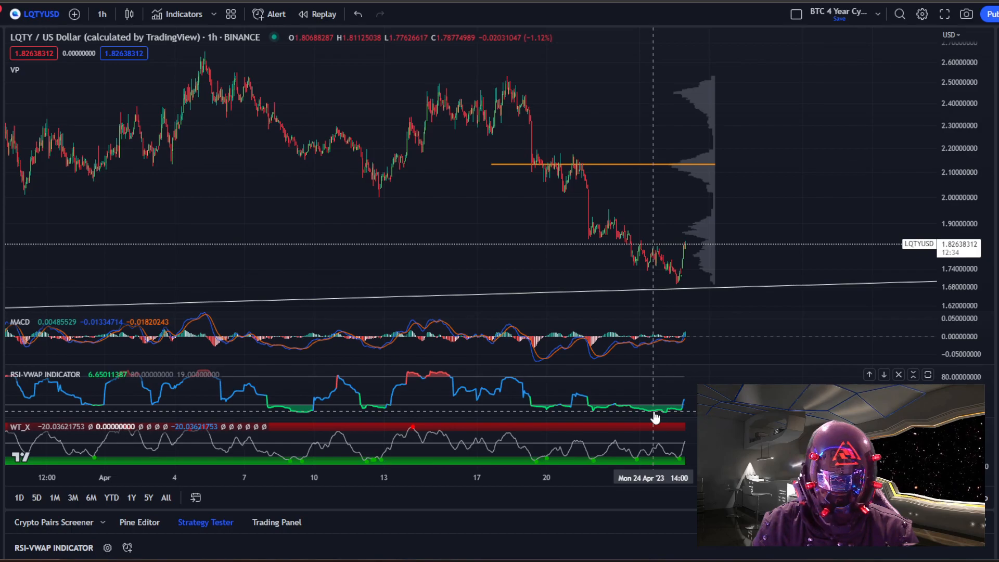
{"action": "mouse_move", "coordinate": [622, 152]}
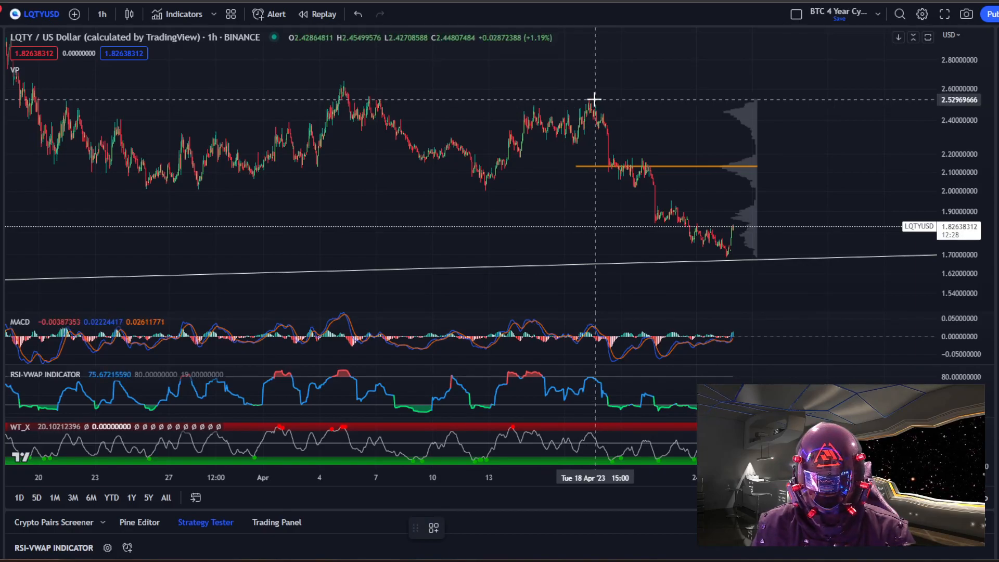
Step: Drag a Fib retracement from the April 18 high to the April 25 low
{"action": "left_click_drag", "start_coordinate": [596, 99], "coordinate": [717, 258]}
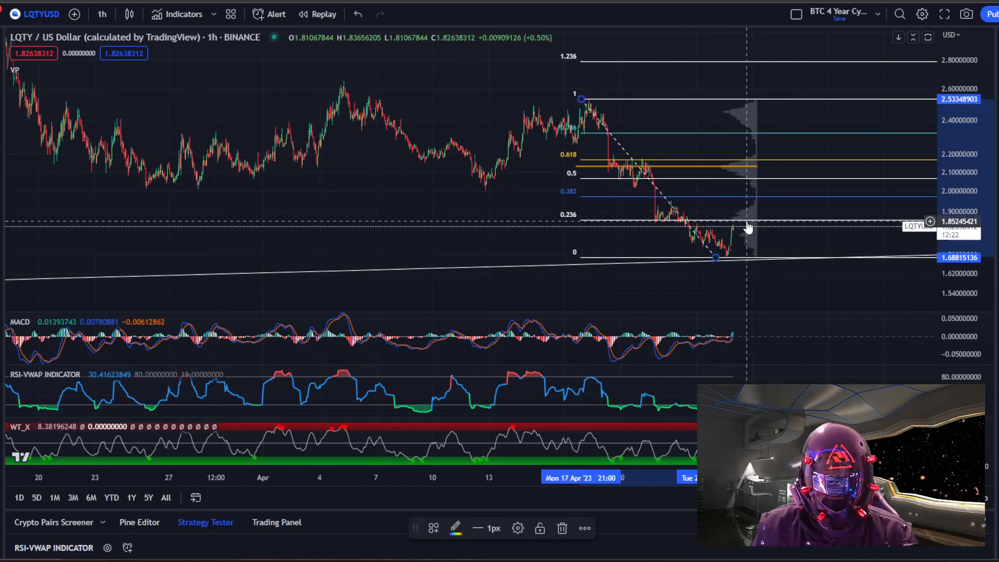
{"action": "mouse_move", "coordinate": [769, 199]}
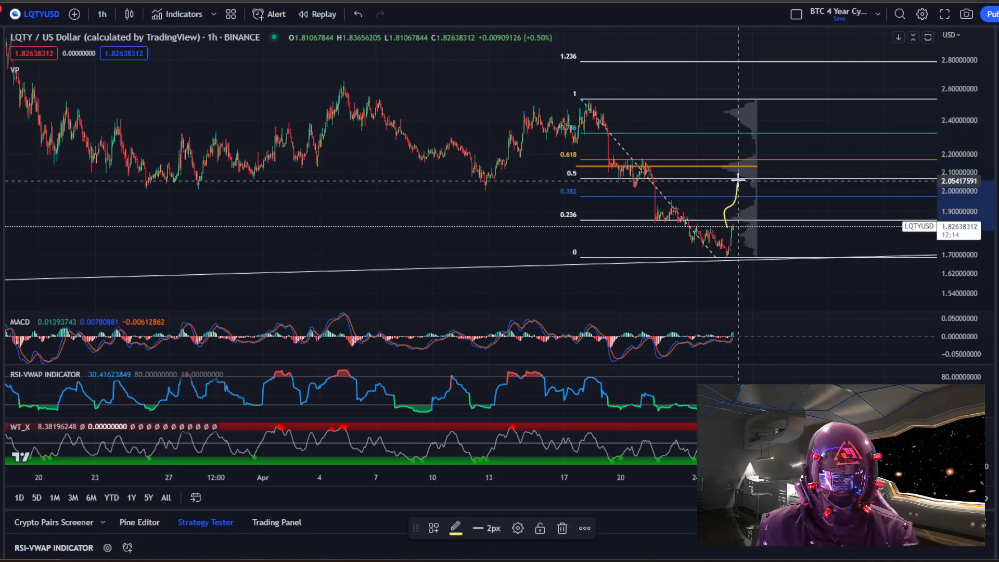
{"action": "mouse_move", "coordinate": [758, 176]}
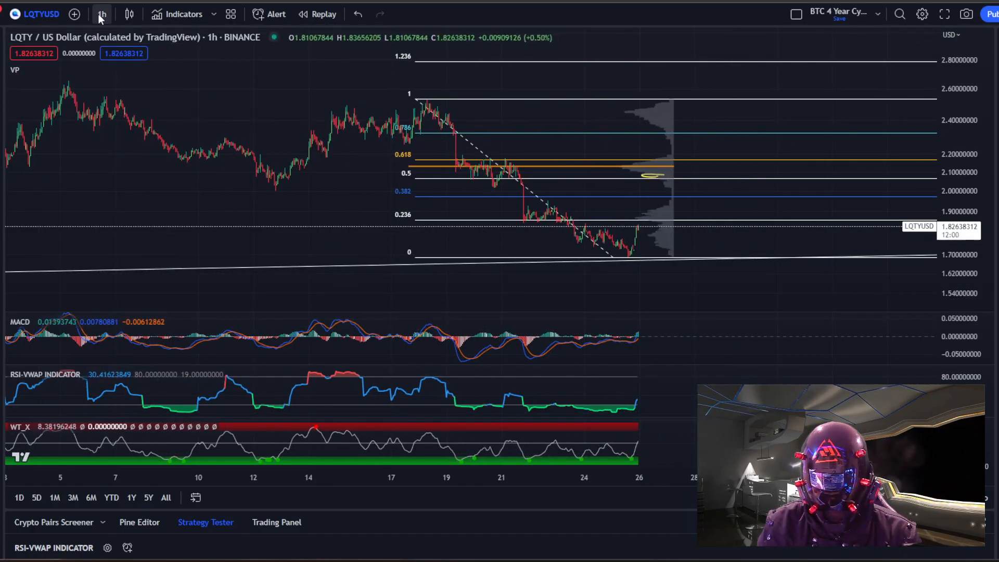
Step: Switch to 4h candles and brush a yellow upward path from the last candle toward $2
{"action": "left_click", "coordinate": [102, 13]}
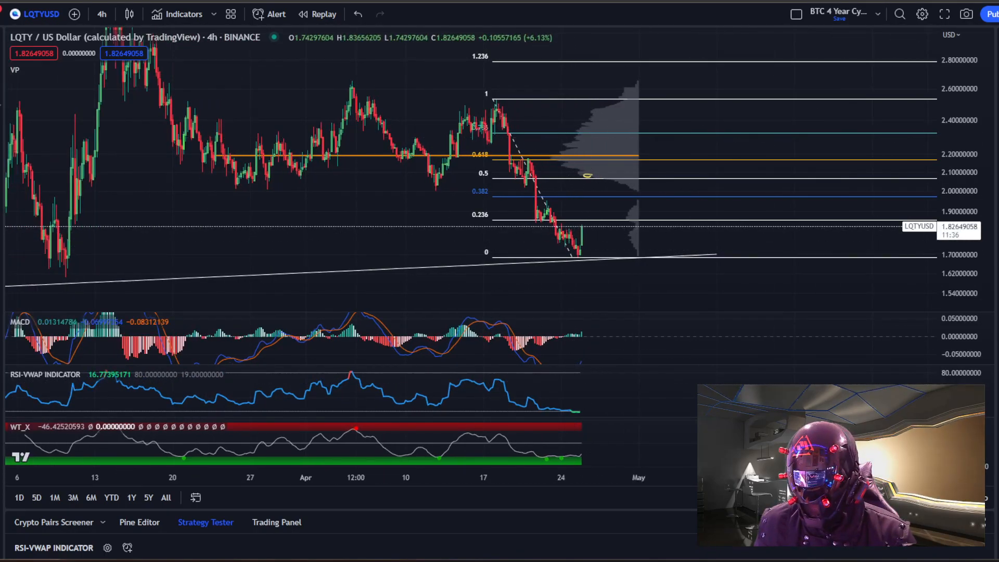
{"action": "mouse_move", "coordinate": [627, 204]}
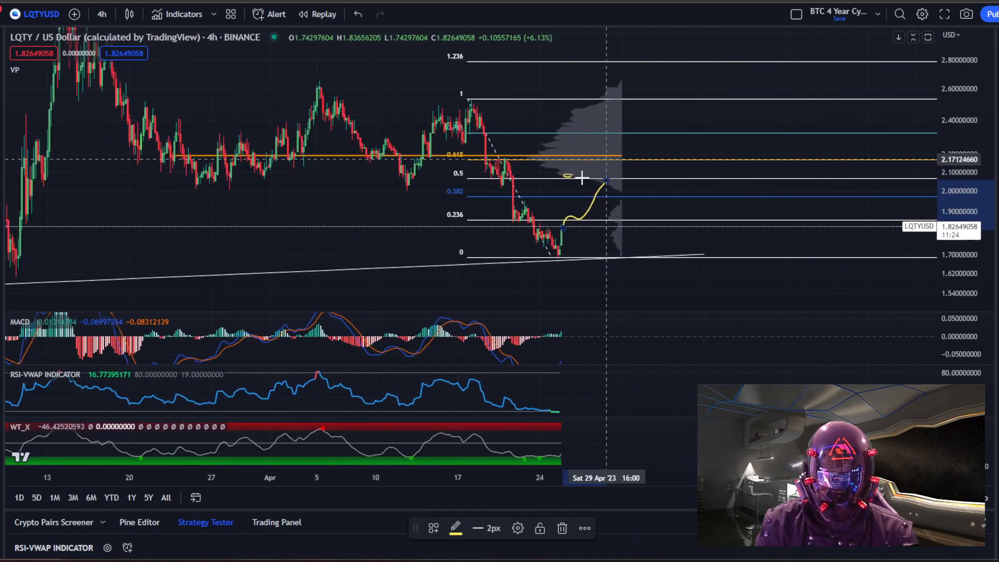
{"action": "mouse_move", "coordinate": [608, 171]}
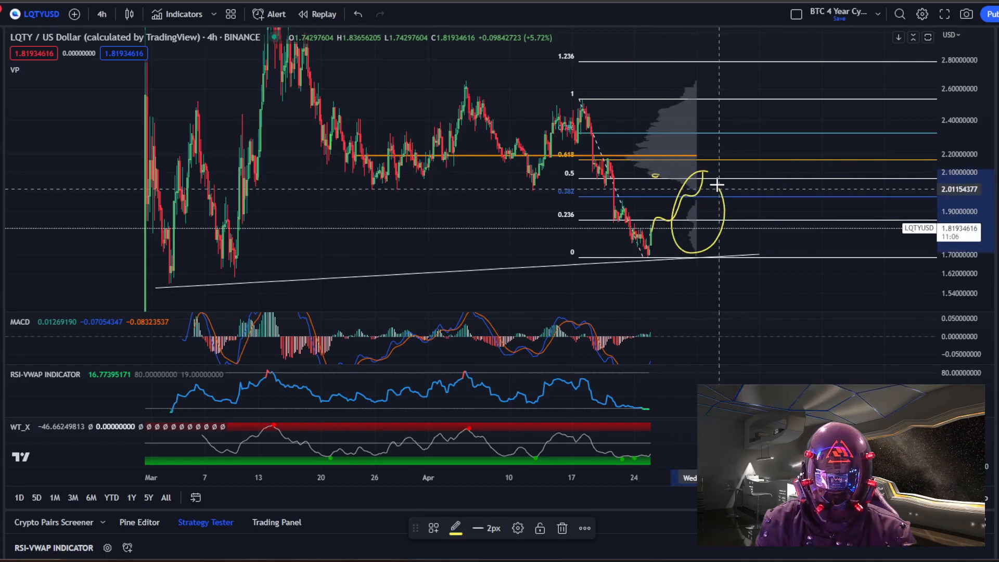
{"action": "mouse_move", "coordinate": [645, 244]}
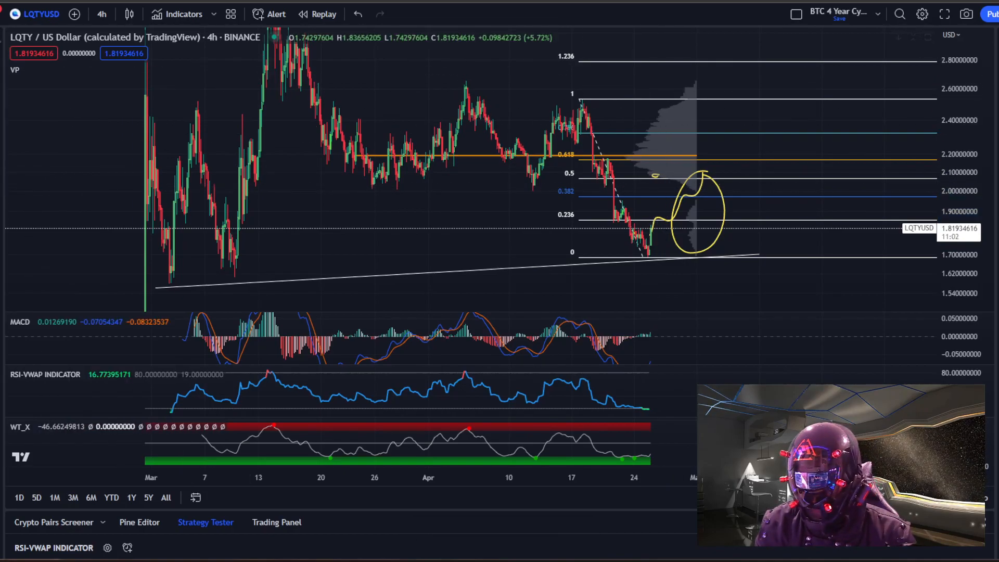
{"action": "mouse_move", "coordinate": [709, 236]}
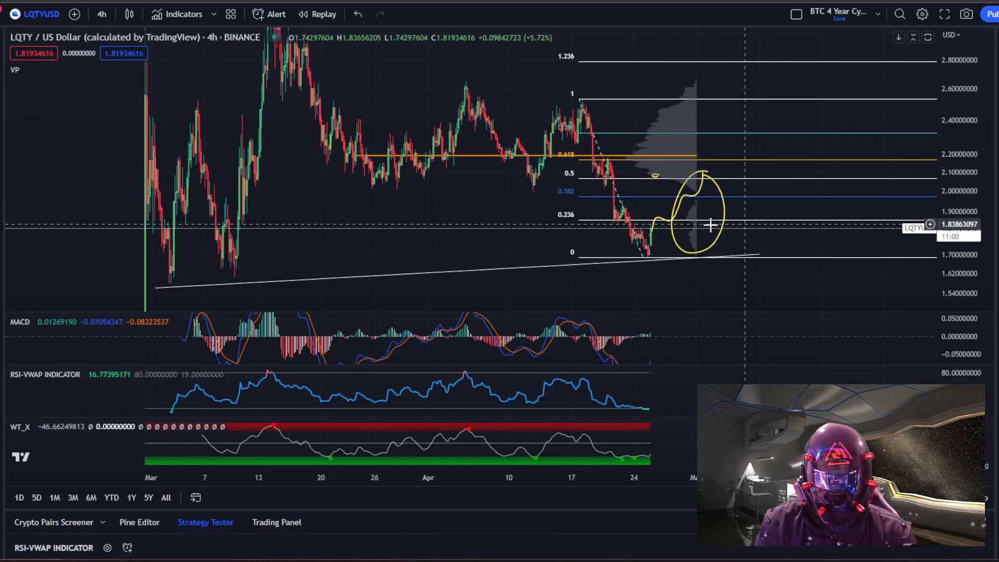
{"action": "mouse_move", "coordinate": [680, 208]}
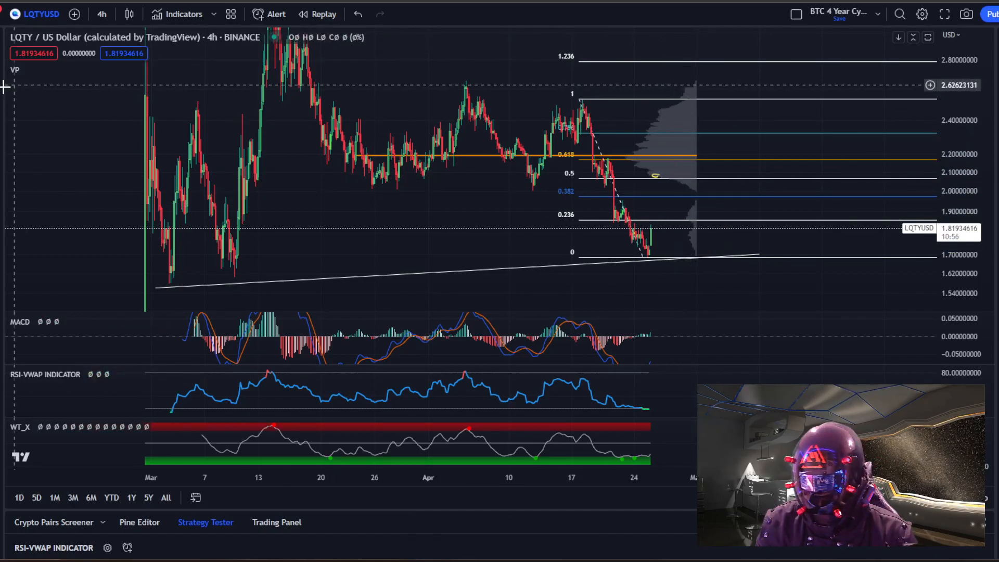
{"action": "left_click_drag", "start_coordinate": [647, 249], "coordinate": [672, 204]}
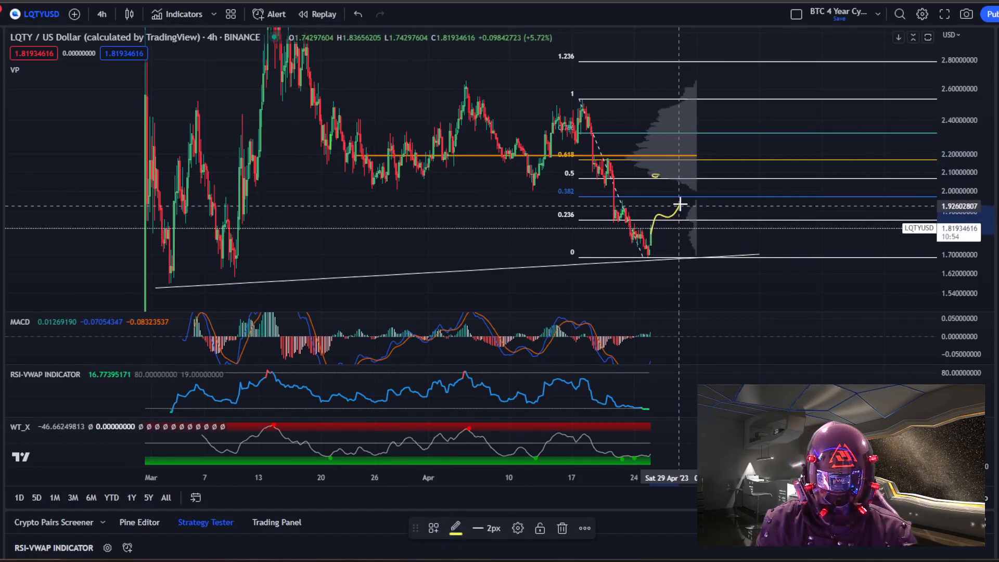